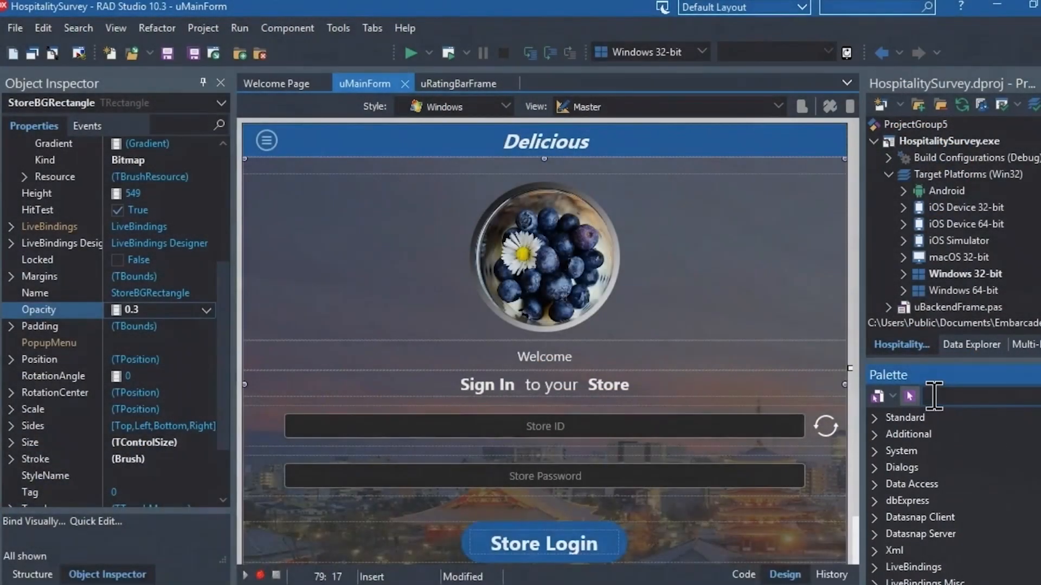
# Open the Tools menu over the HospitalitySurvey form design
pyautogui.click(338, 28)
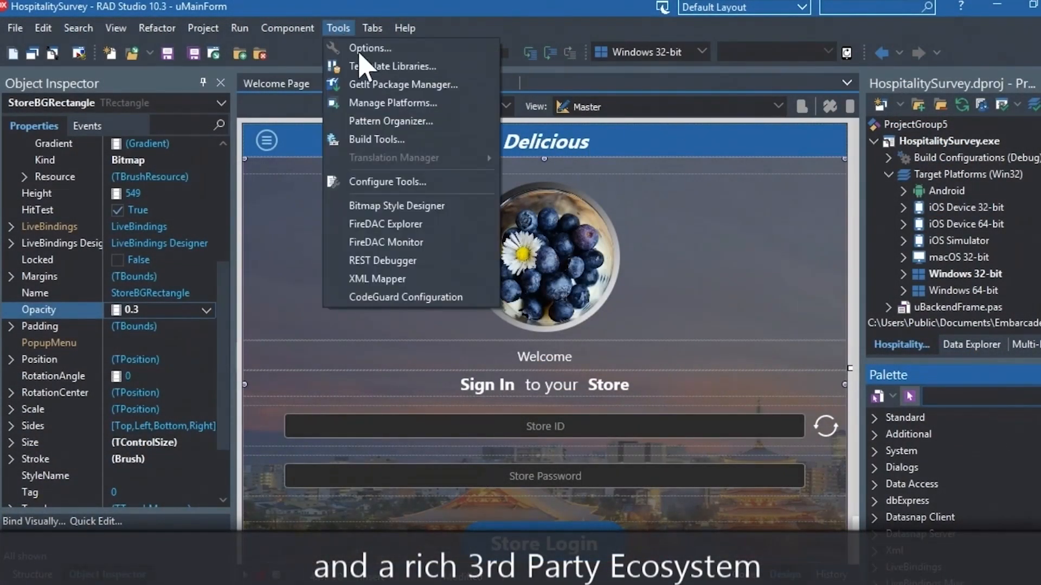
# Launch GetIt Package Manager and show only free packages sorted by vendor
pyautogui.click(392, 85)
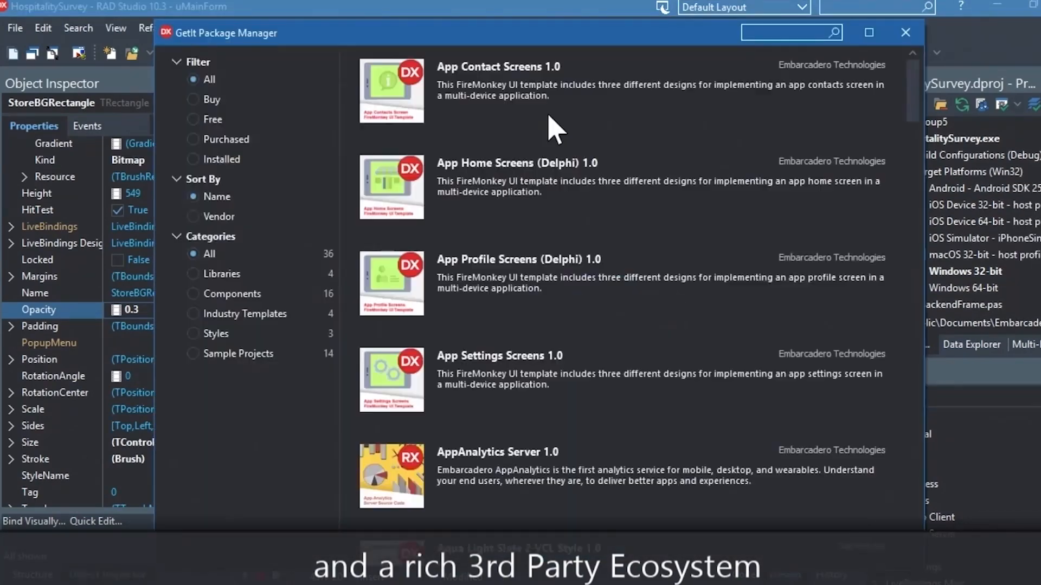
pyautogui.moveTo(197, 133)
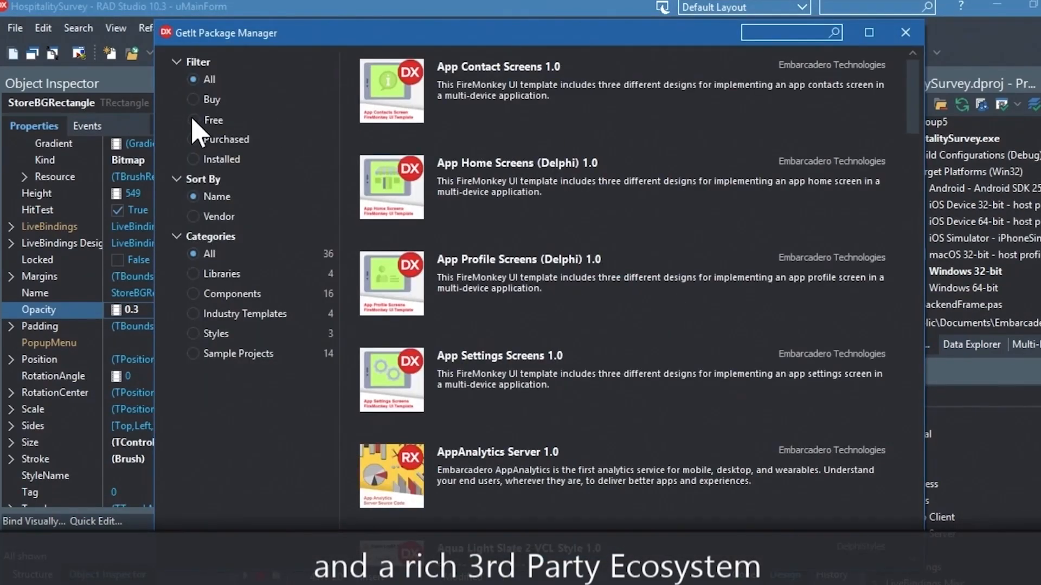
pyautogui.click(193, 120)
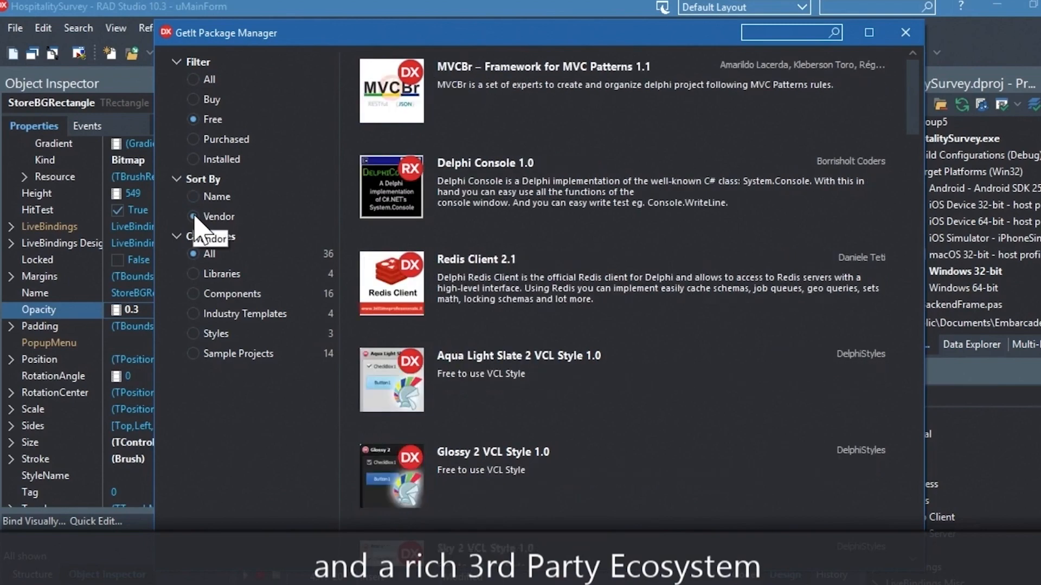